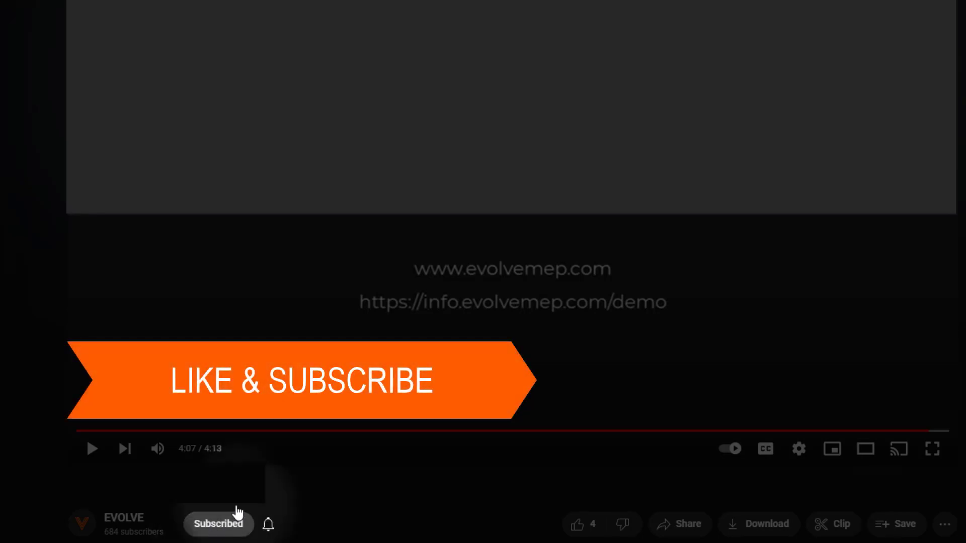
Dock the floating Utilities panel beside the Clearance panel in the Level 1 - Conduit view
{"action": "left_click", "coordinate": [576, 524]}
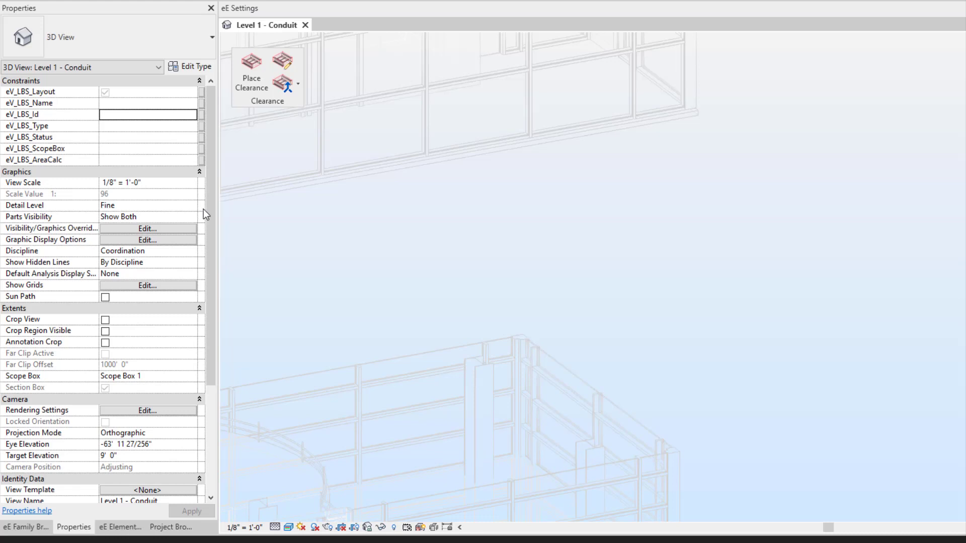
{"action": "mouse_move", "coordinate": [412, 212]}
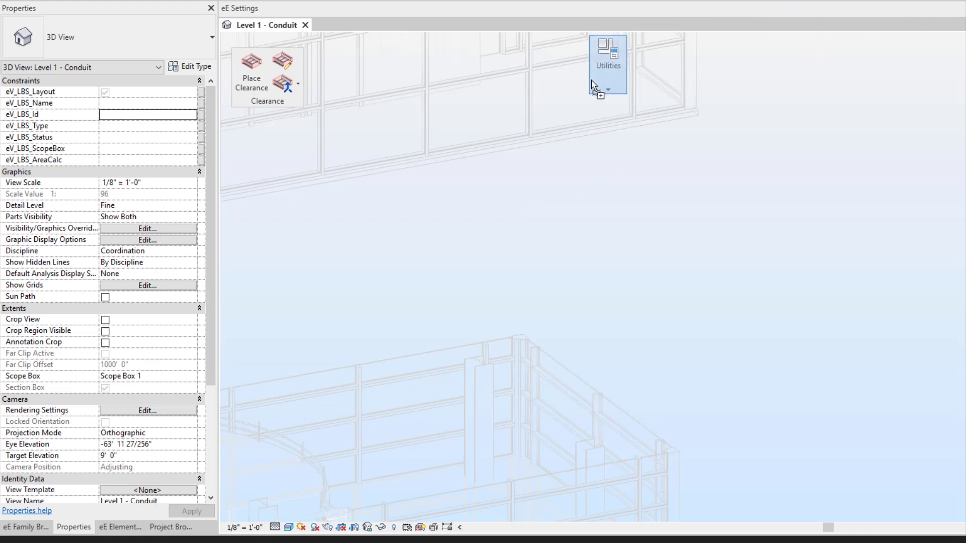
{"action": "left_click", "coordinate": [607, 61]}
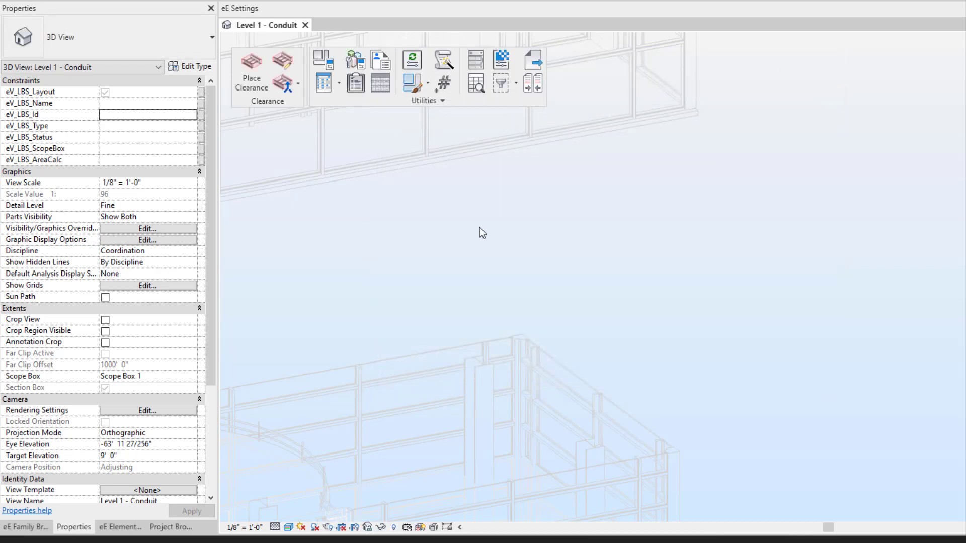
{"action": "mouse_move", "coordinate": [529, 110]}
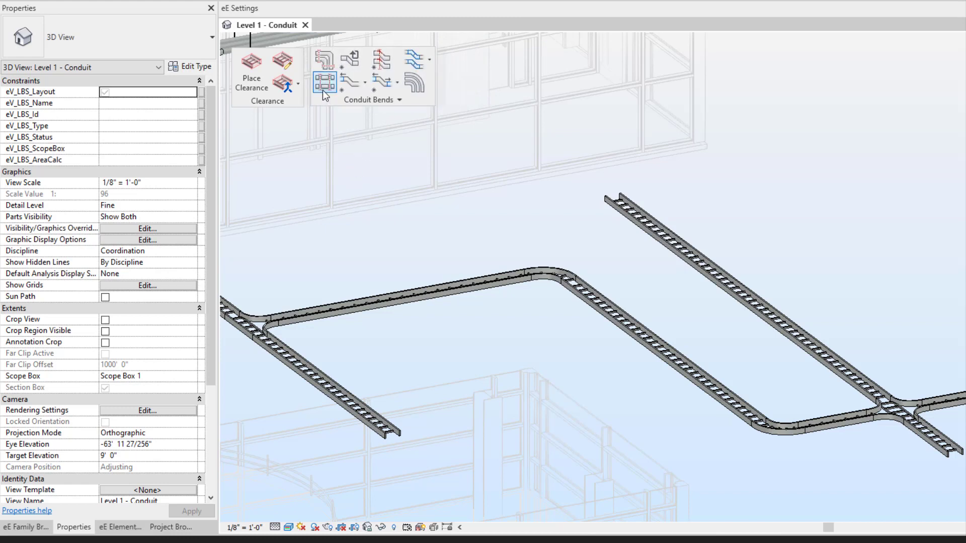
{"action": "mouse_move", "coordinate": [323, 79]}
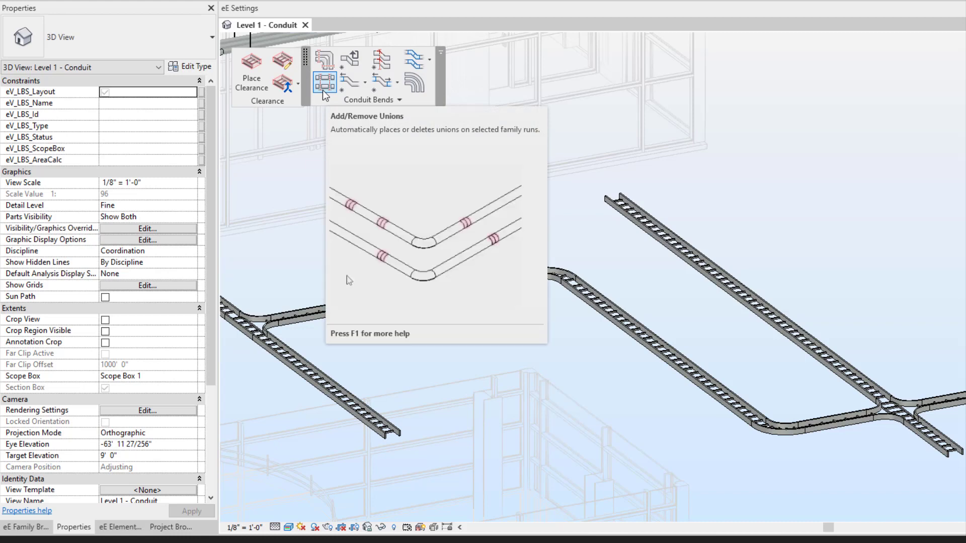
Place unions along the Entire Path at 10'-0" spacing with Add/Remove Unions
{"action": "left_click", "coordinate": [323, 79]}
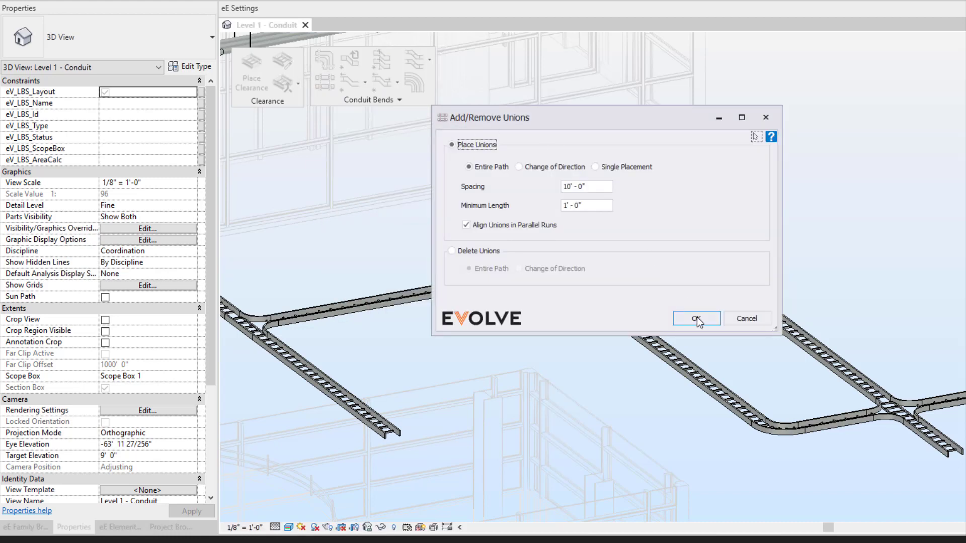
{"action": "left_click", "coordinate": [695, 319]}
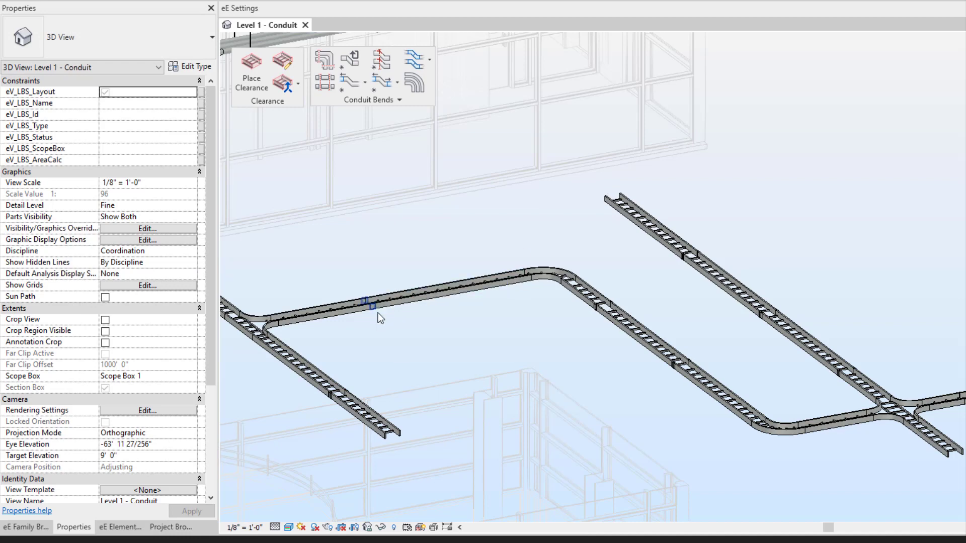
{"action": "left_click", "coordinate": [369, 304]}
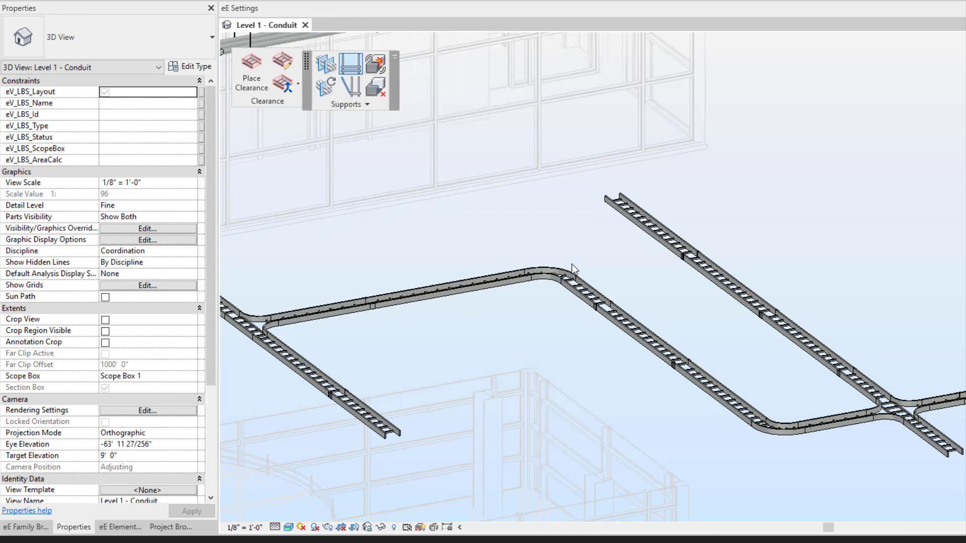
{"action": "mouse_move", "coordinate": [351, 64]}
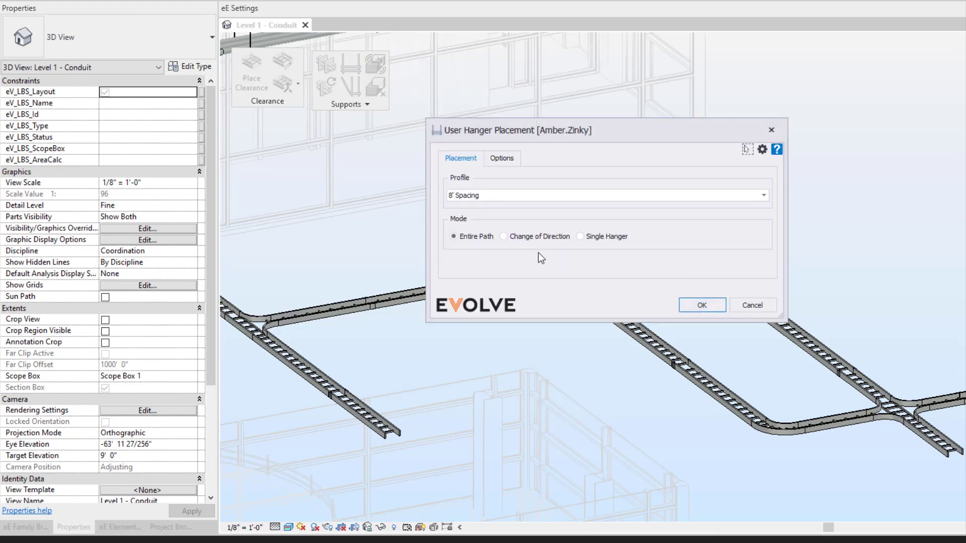
Place hangers along the Entire Path with the 8' Spacing profile, attached to the linked model
{"action": "left_click", "coordinate": [501, 158]}
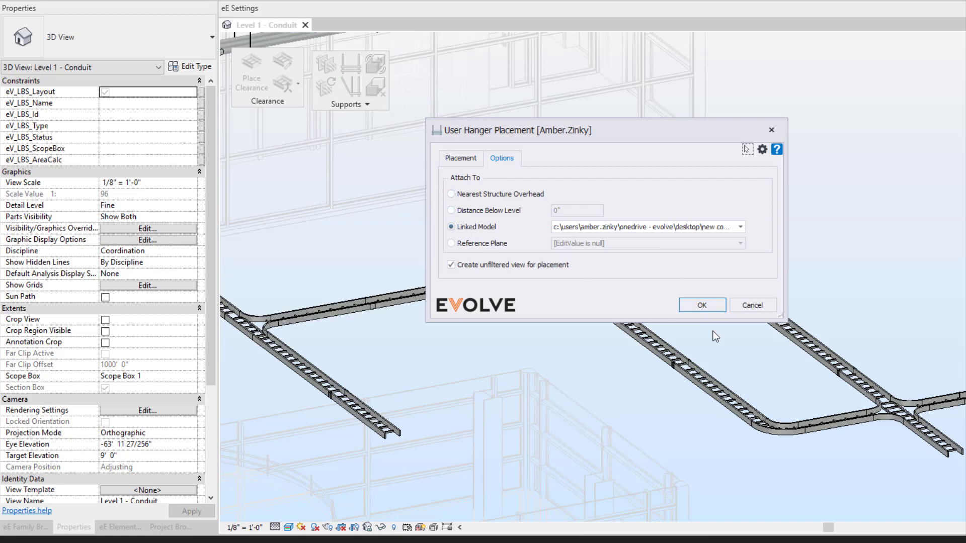
{"action": "left_click", "coordinate": [700, 305]}
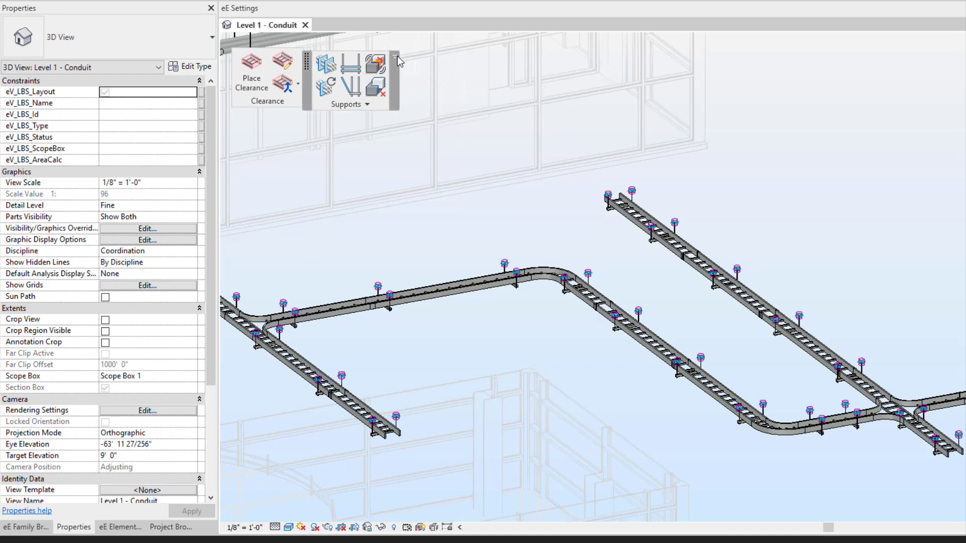
{"action": "mouse_move", "coordinate": [251, 71]}
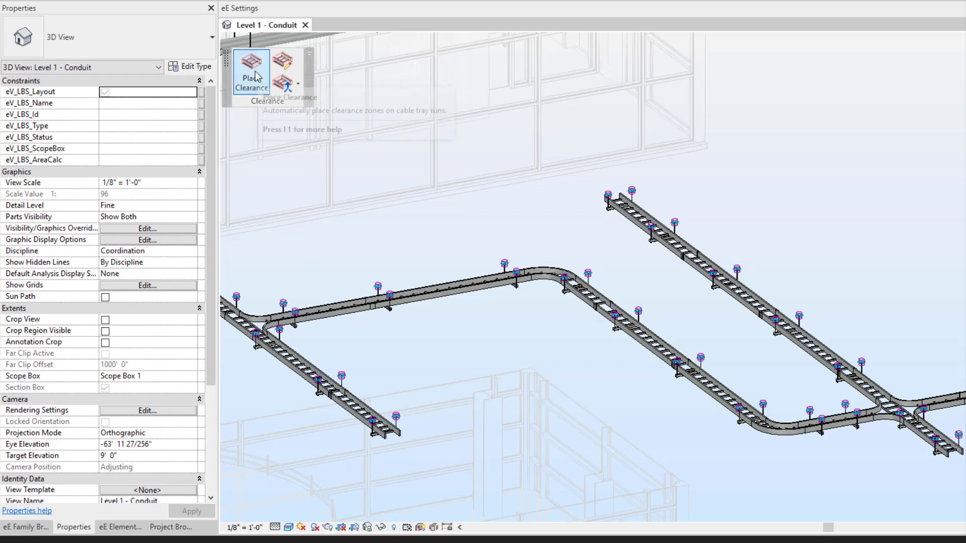
{"action": "mouse_move", "coordinate": [252, 71]}
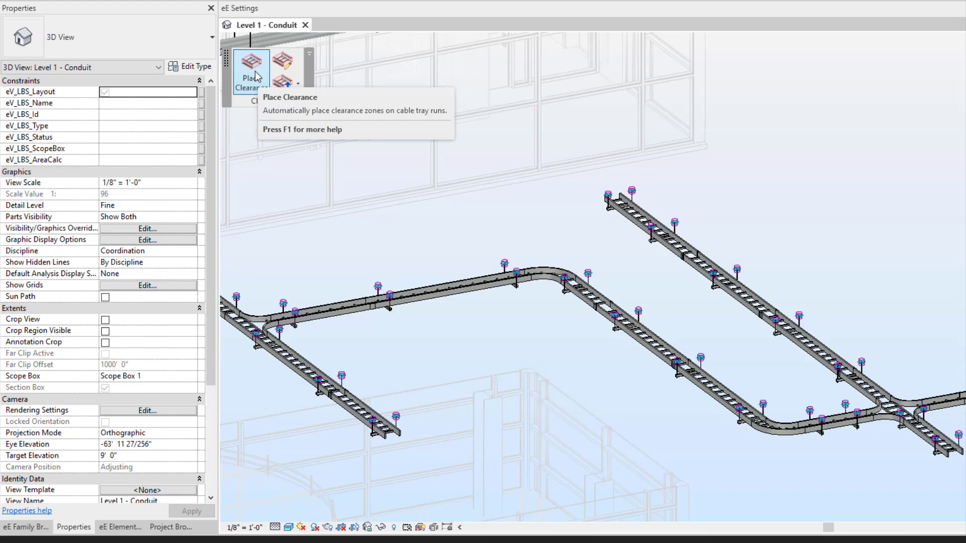
Bring up Place Clearance with 4" clearances on all sides and Mode set to By Selection
{"action": "left_click", "coordinate": [250, 71]}
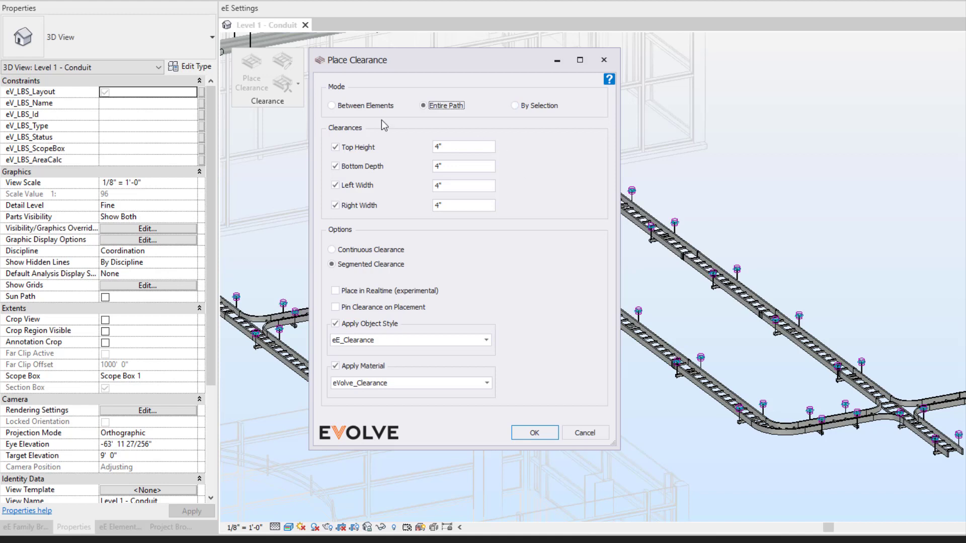
{"action": "mouse_move", "coordinate": [804, 347]}
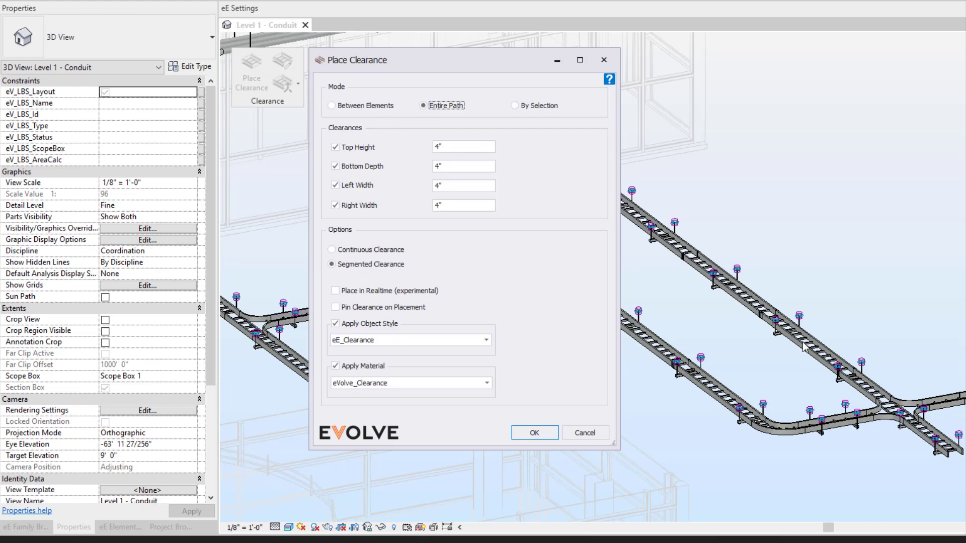
{"action": "mouse_move", "coordinate": [729, 293]}
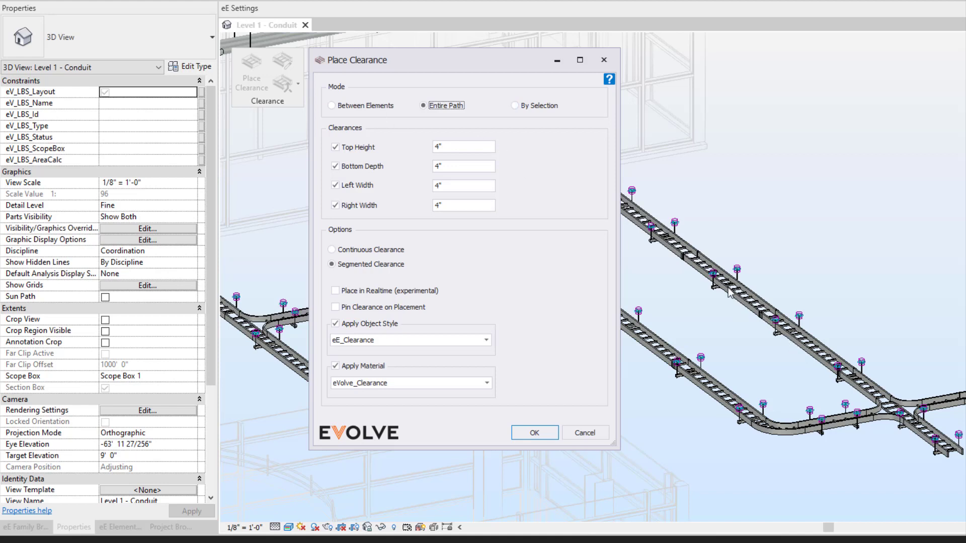
{"action": "mouse_move", "coordinate": [771, 329]}
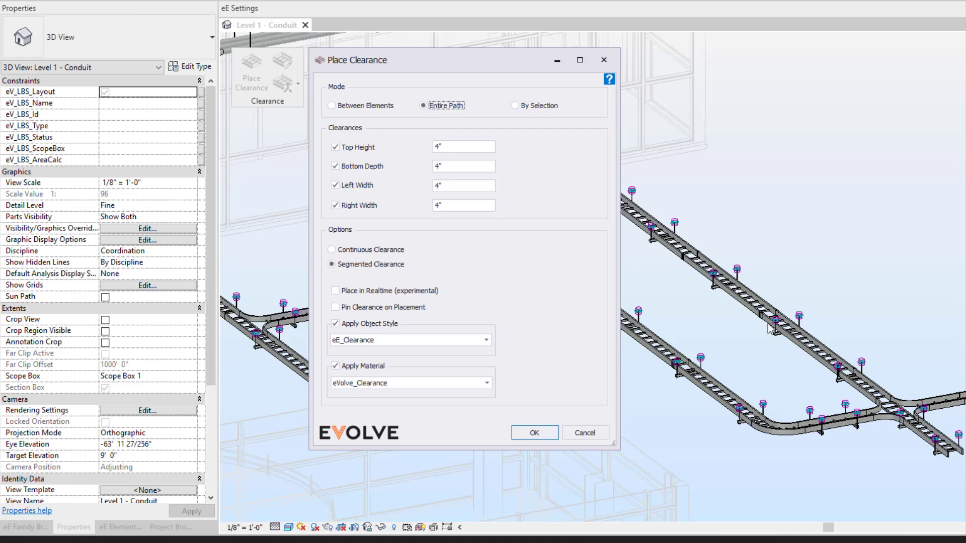
{"action": "mouse_move", "coordinate": [447, 105]}
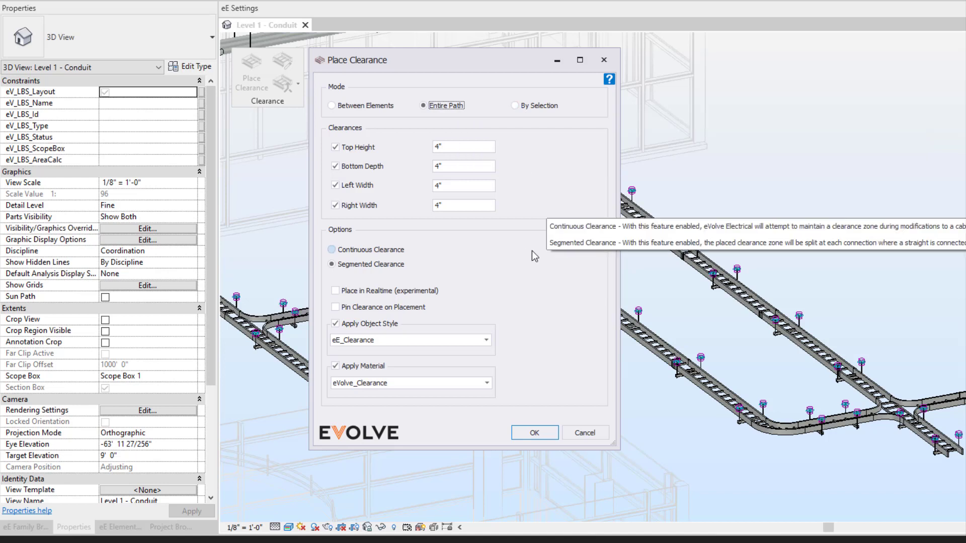
{"action": "left_click", "coordinate": [515, 105]}
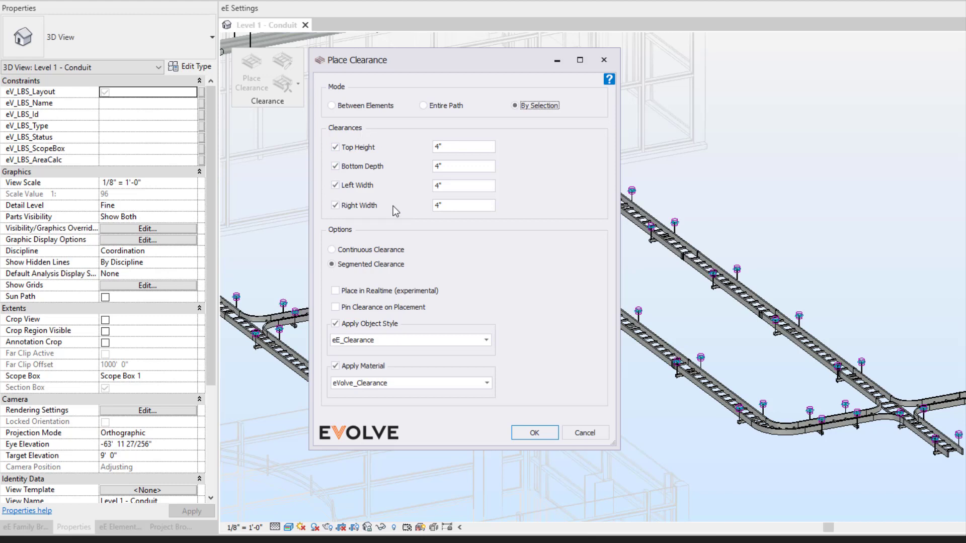
{"action": "mouse_move", "coordinate": [360, 160]}
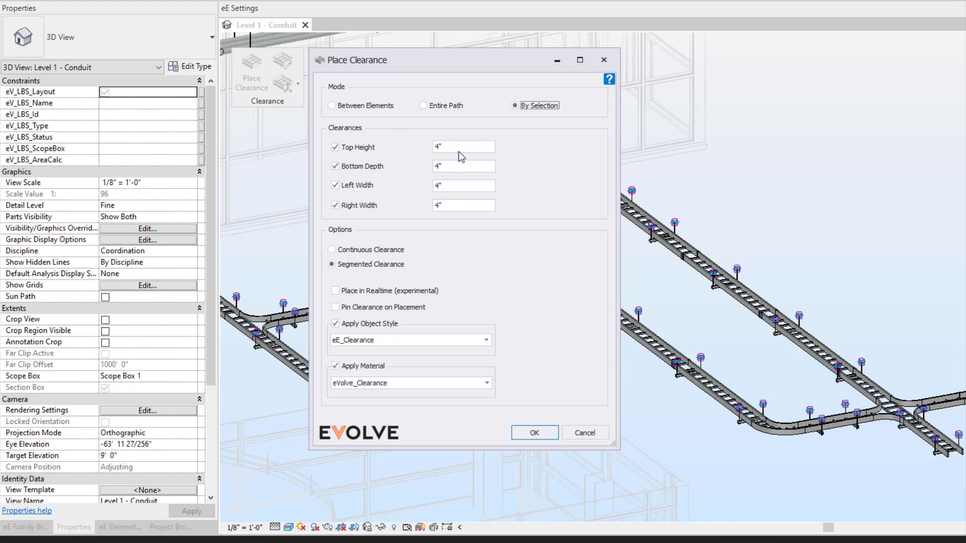
Confirm segmented 4" clearances using eE_Clearance object style and eVolve_Clearance material
{"action": "left_click", "coordinate": [463, 167]}
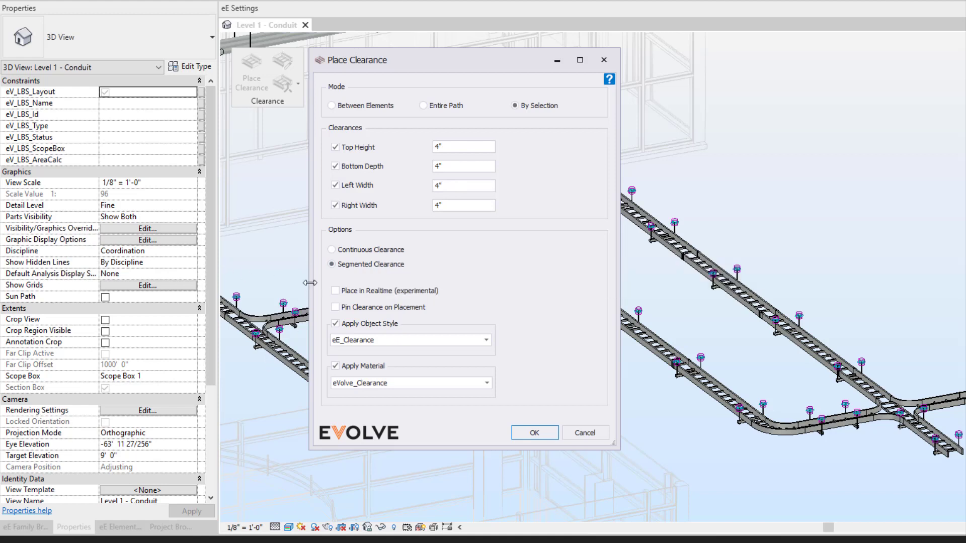
{"action": "left_click", "coordinate": [464, 185]}
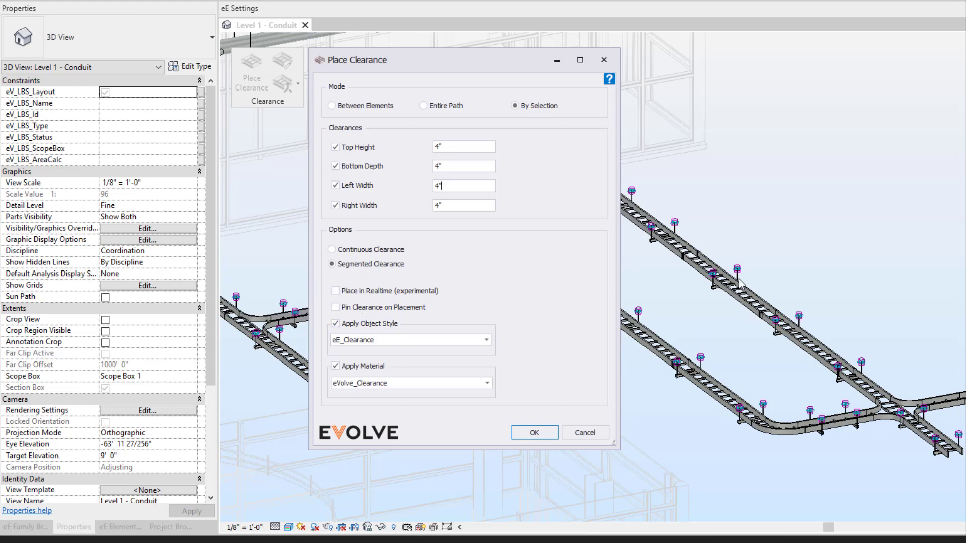
{"action": "mouse_move", "coordinate": [652, 389]}
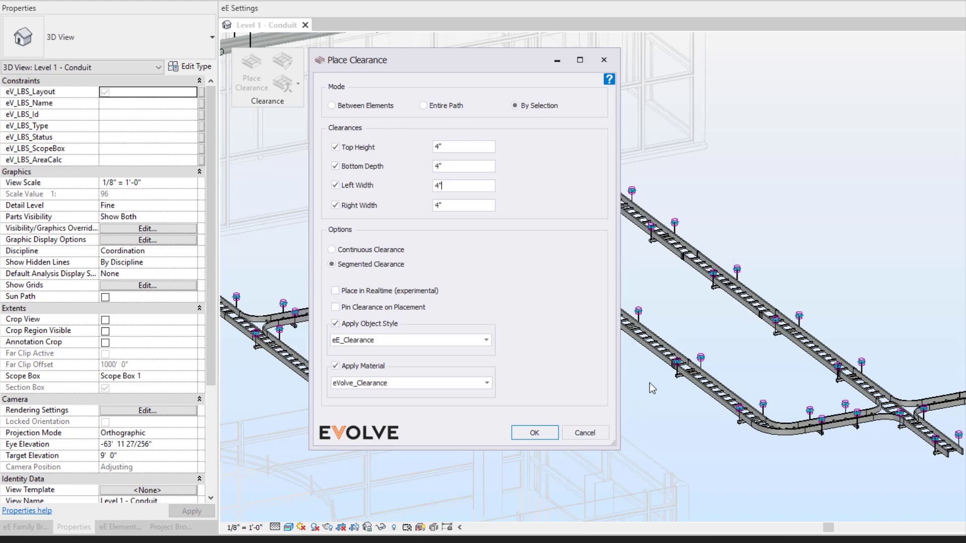
{"action": "mouse_move", "coordinate": [770, 426]}
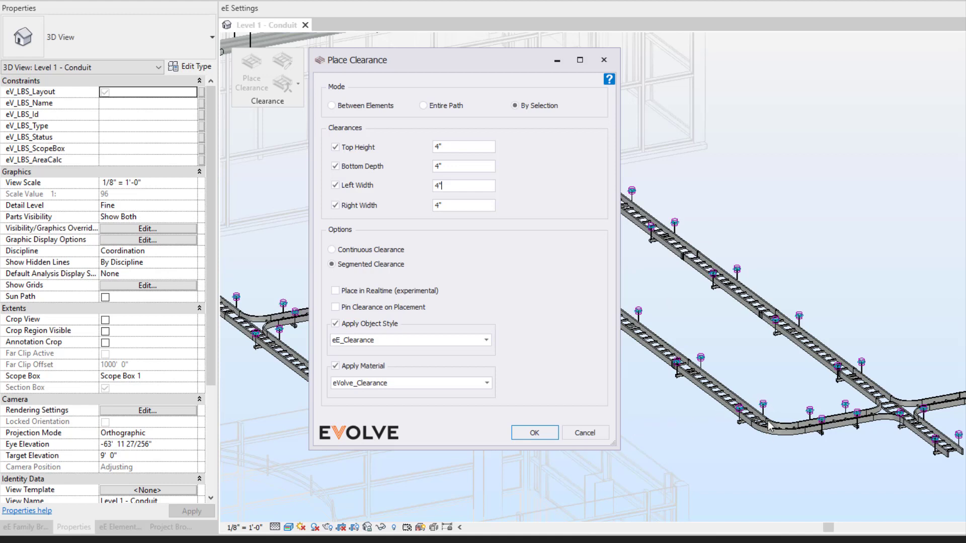
{"action": "mouse_move", "coordinate": [625, 337]}
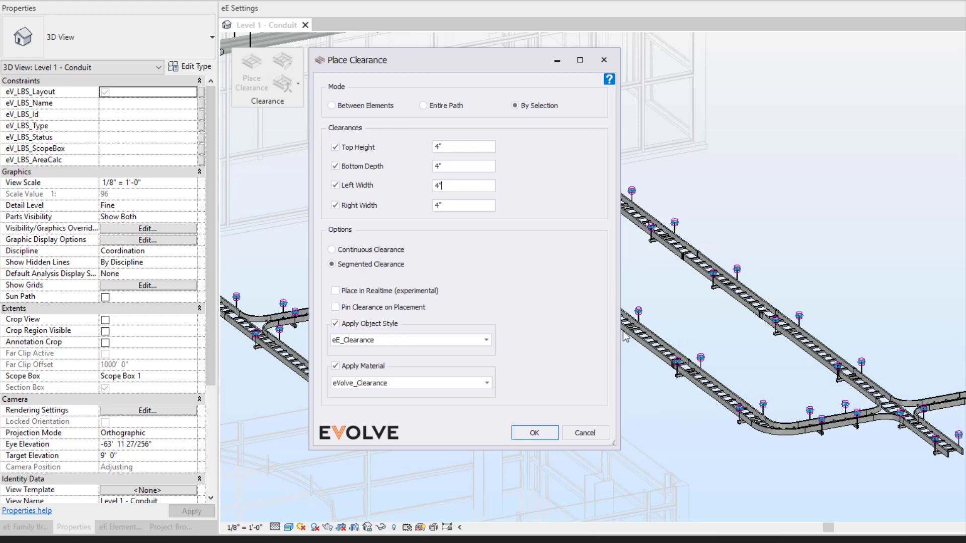
{"action": "mouse_move", "coordinate": [474, 297]}
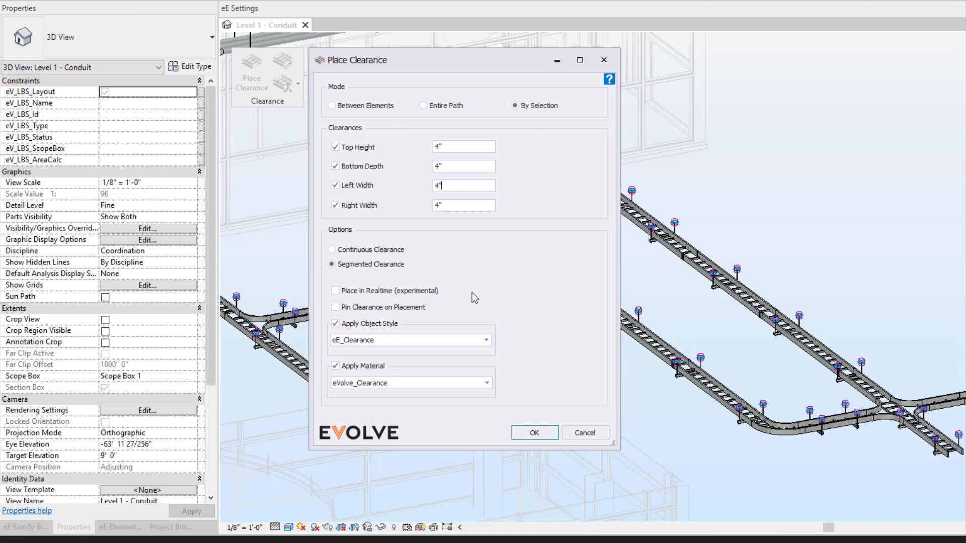
{"action": "mouse_move", "coordinate": [530, 300]}
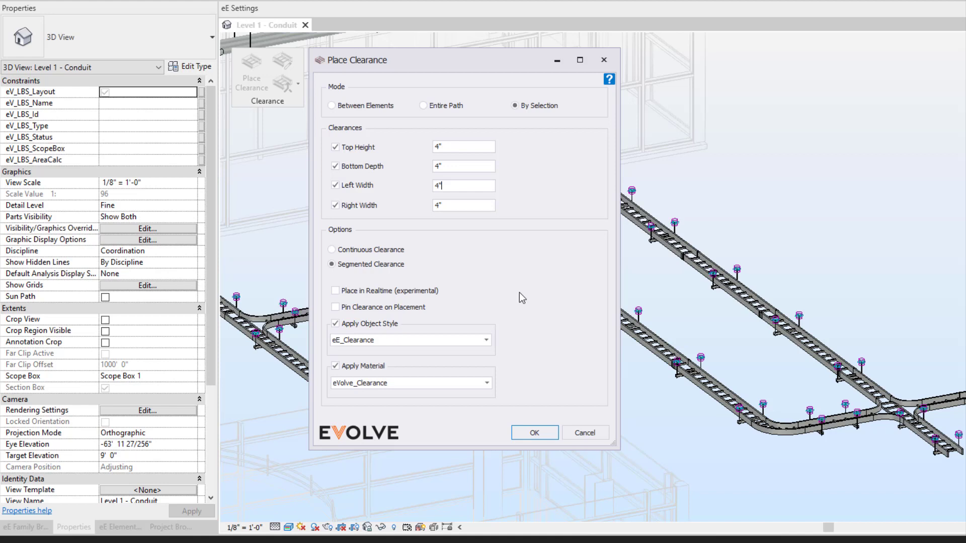
{"action": "left_click", "coordinate": [486, 340]}
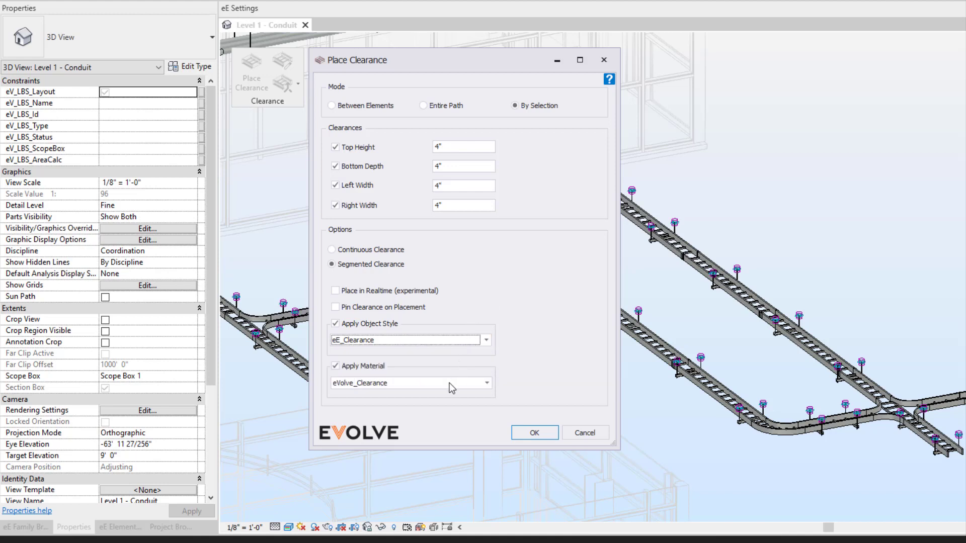
{"action": "left_click", "coordinate": [486, 382]}
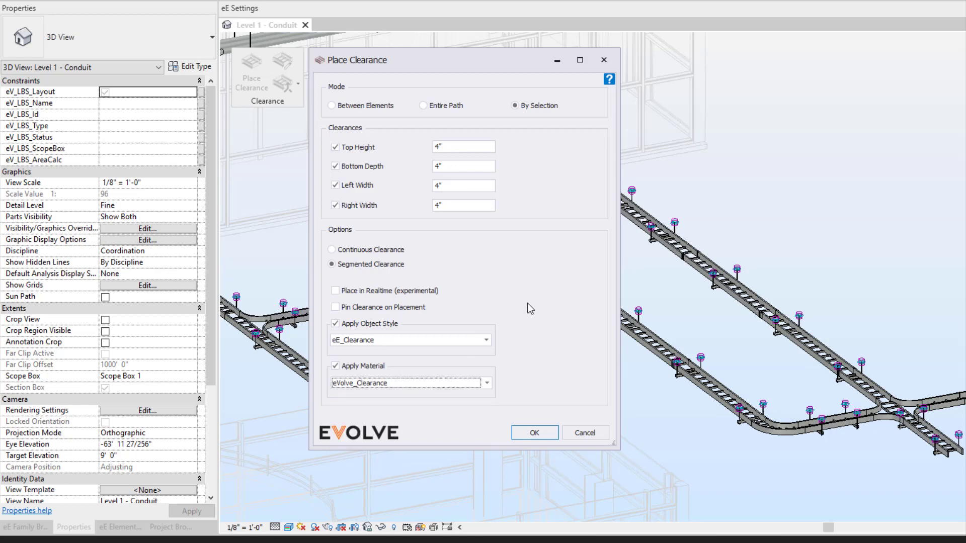
{"action": "mouse_move", "coordinate": [430, 134]}
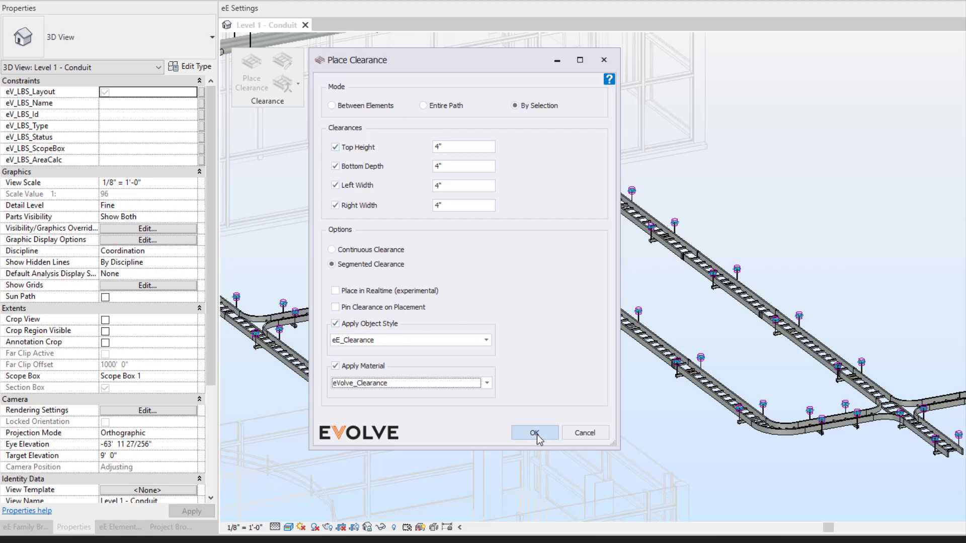
{"action": "left_click", "coordinate": [533, 432]}
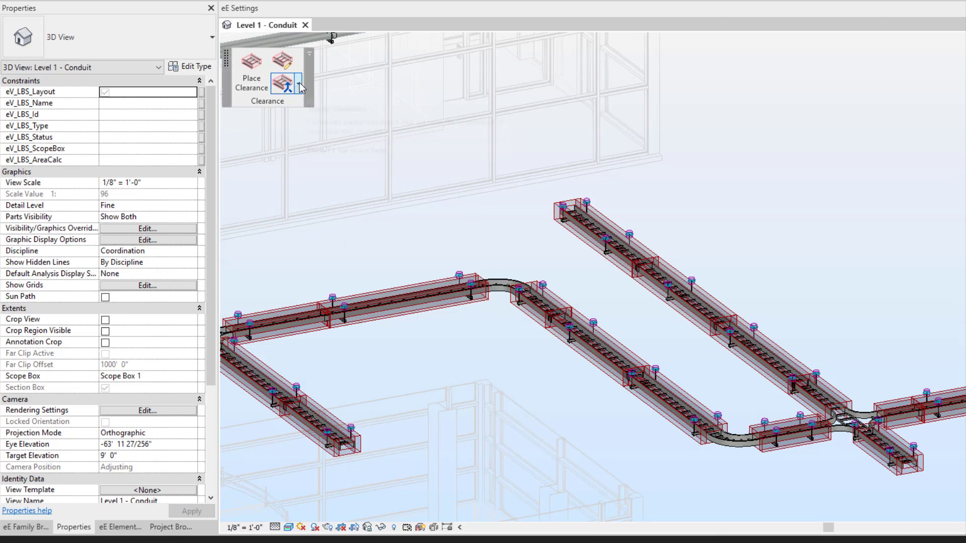
Use Merge Clearance to join the clearance zones at the upper tray bend
{"action": "left_click", "coordinate": [298, 83]}
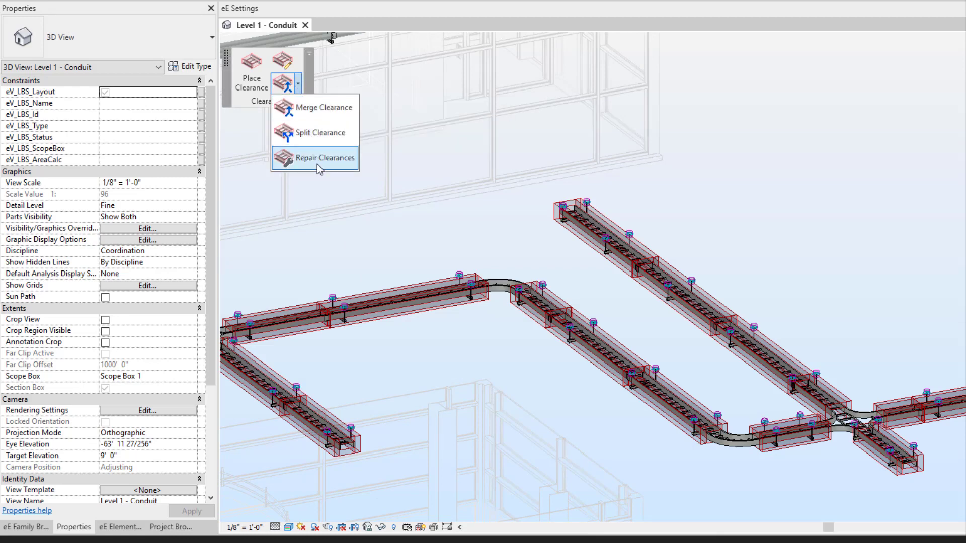
{"action": "mouse_move", "coordinate": [316, 158]}
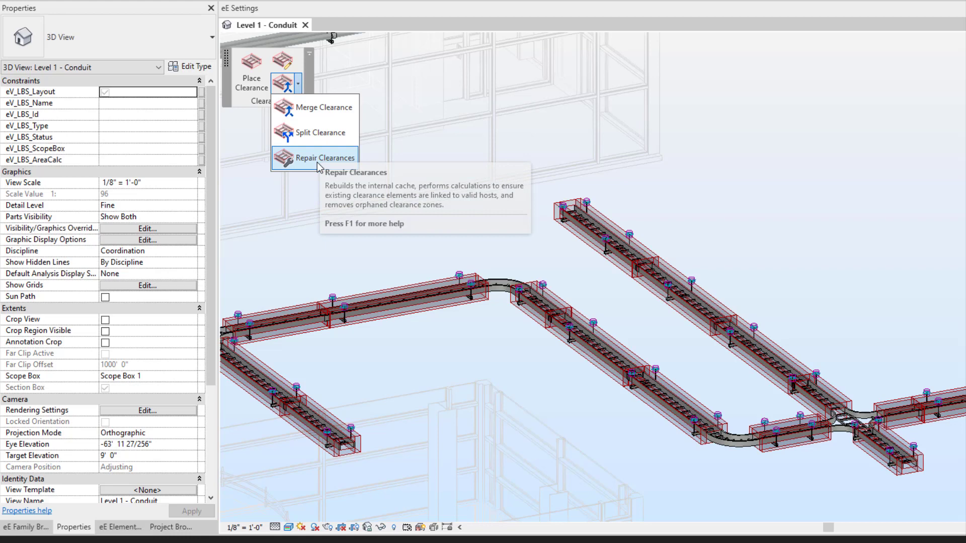
{"action": "mouse_move", "coordinate": [314, 108]}
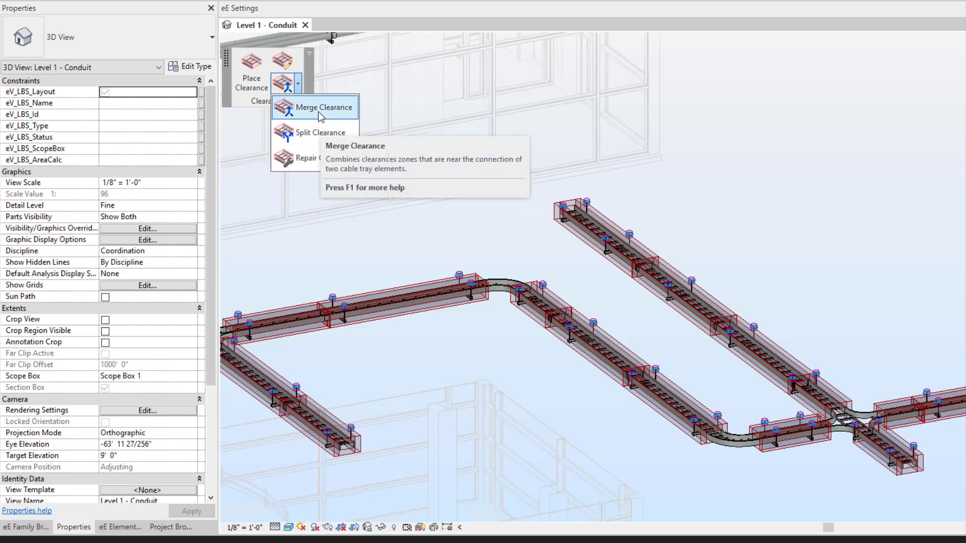
{"action": "left_click", "coordinate": [323, 106]}
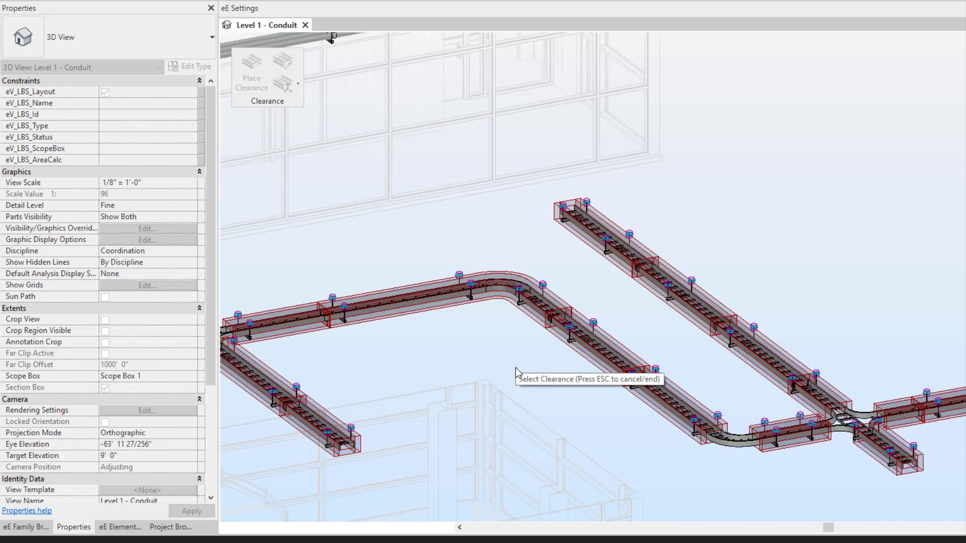
{"action": "mouse_move", "coordinate": [469, 318]}
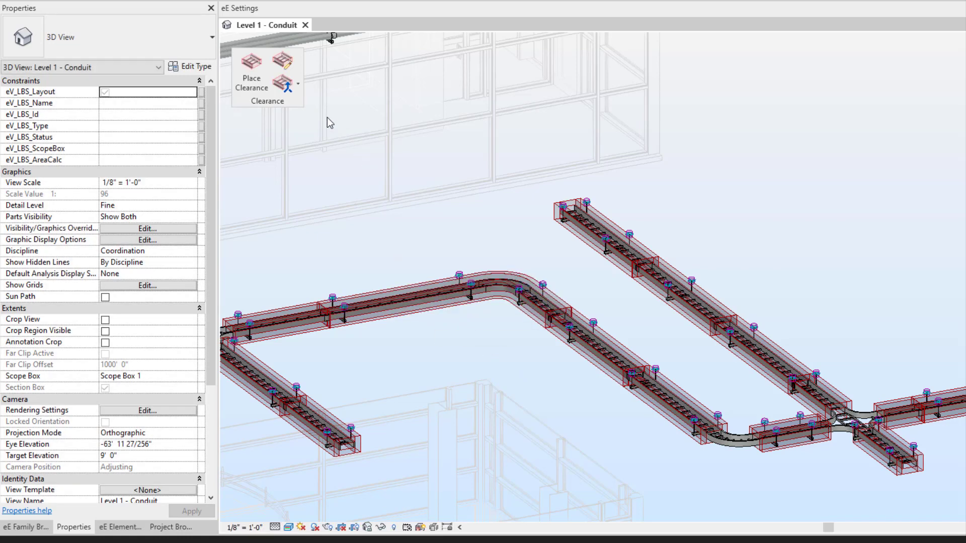
Split the bend's merged clearance and begin enlarging the straight run's zone with Edit Clearance
{"action": "left_click", "coordinate": [297, 84]}
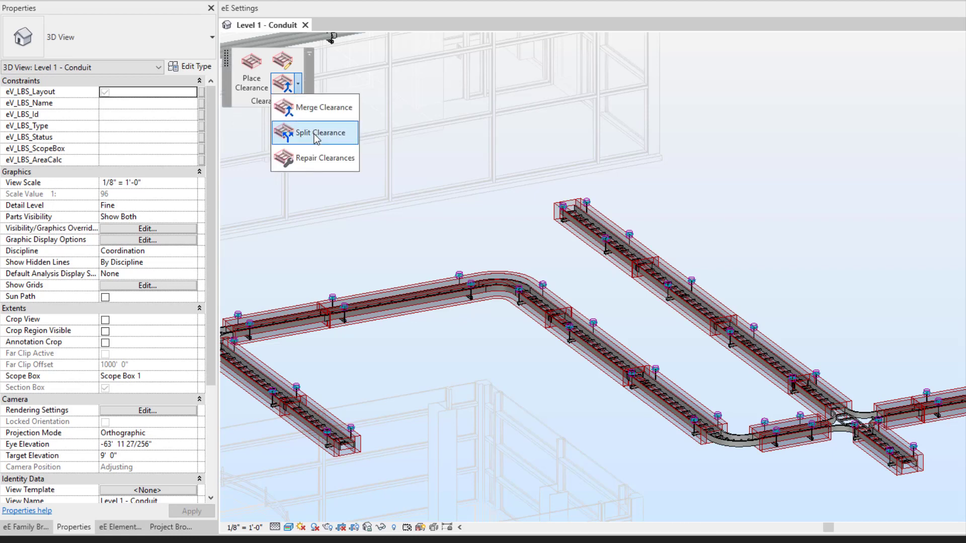
{"action": "left_click", "coordinate": [314, 132]}
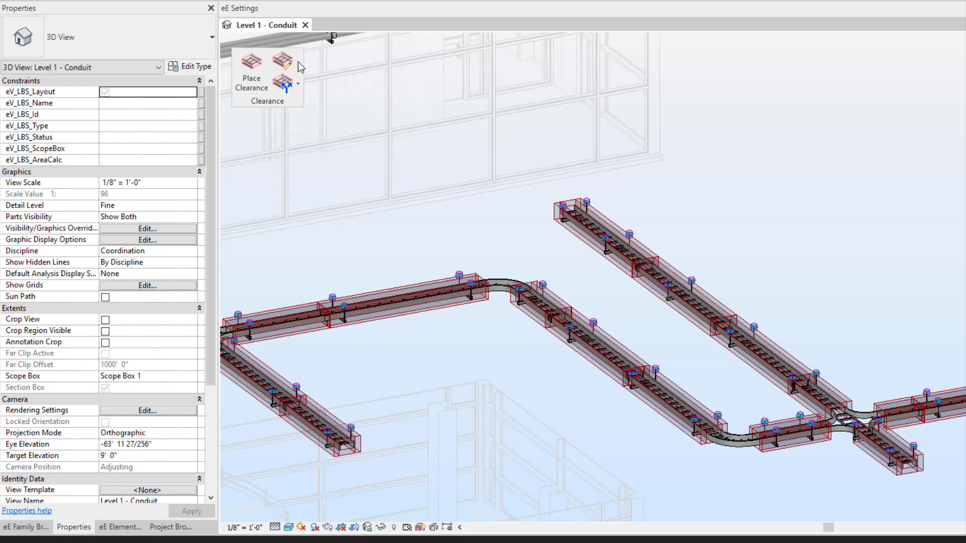
{"action": "mouse_move", "coordinate": [282, 60]}
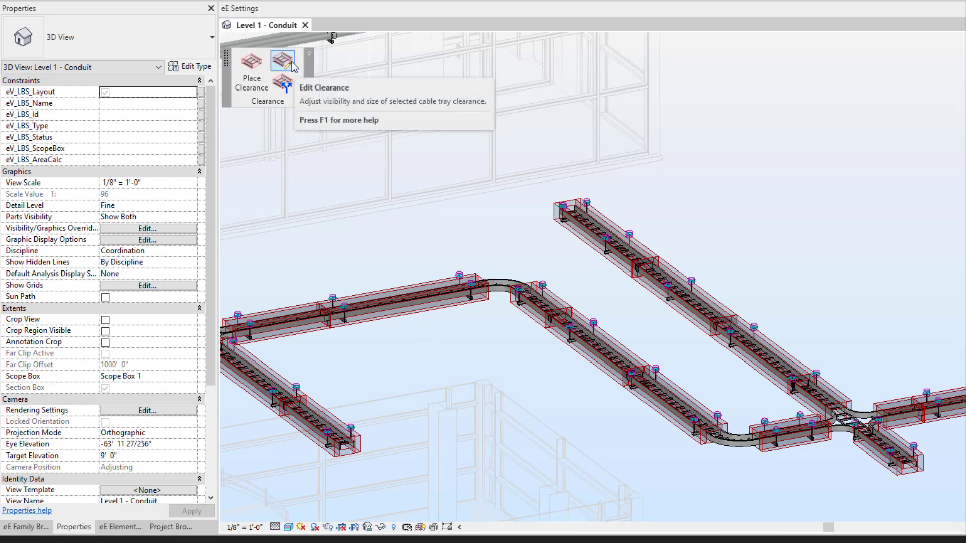
{"action": "left_click", "coordinate": [401, 302]}
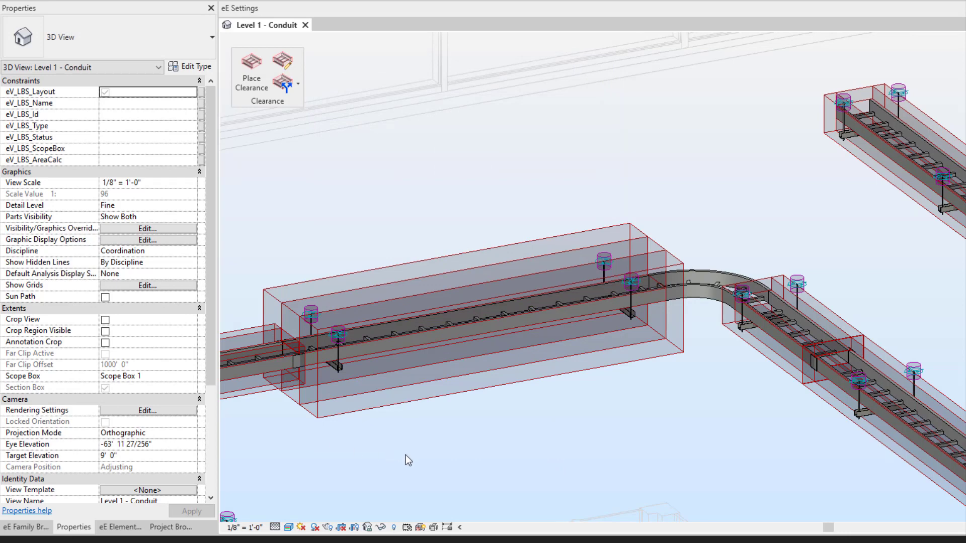
{"action": "mouse_move", "coordinate": [433, 430]}
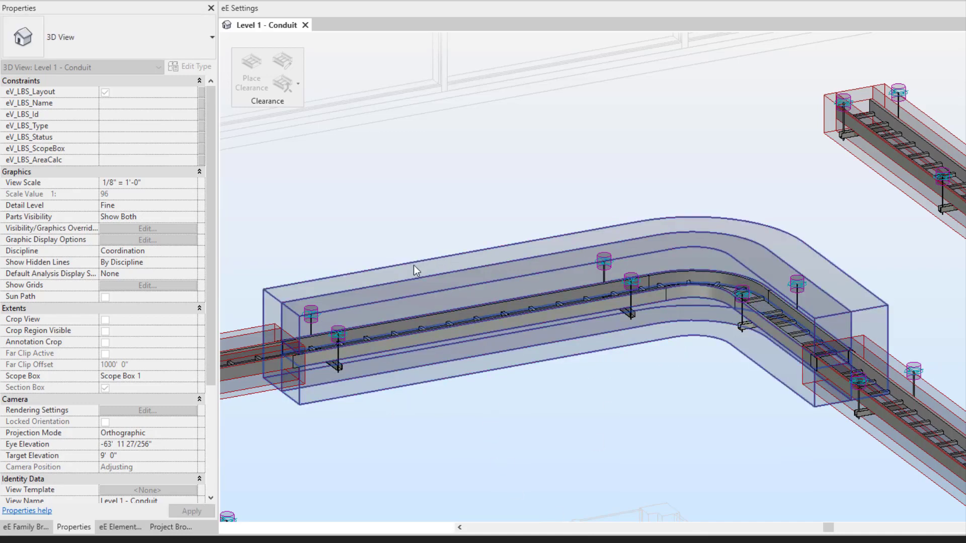
{"action": "mouse_move", "coordinate": [733, 282]}
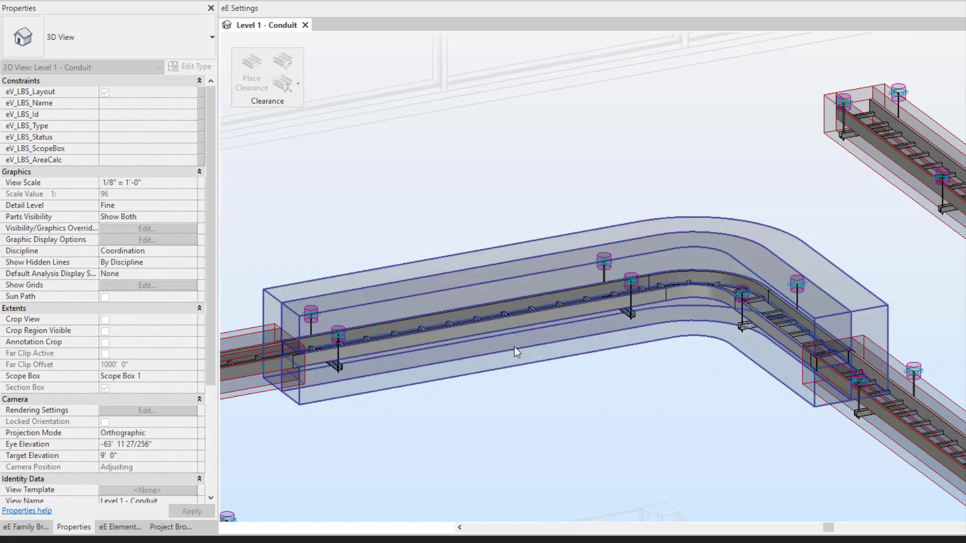
{"action": "mouse_move", "coordinate": [451, 351]}
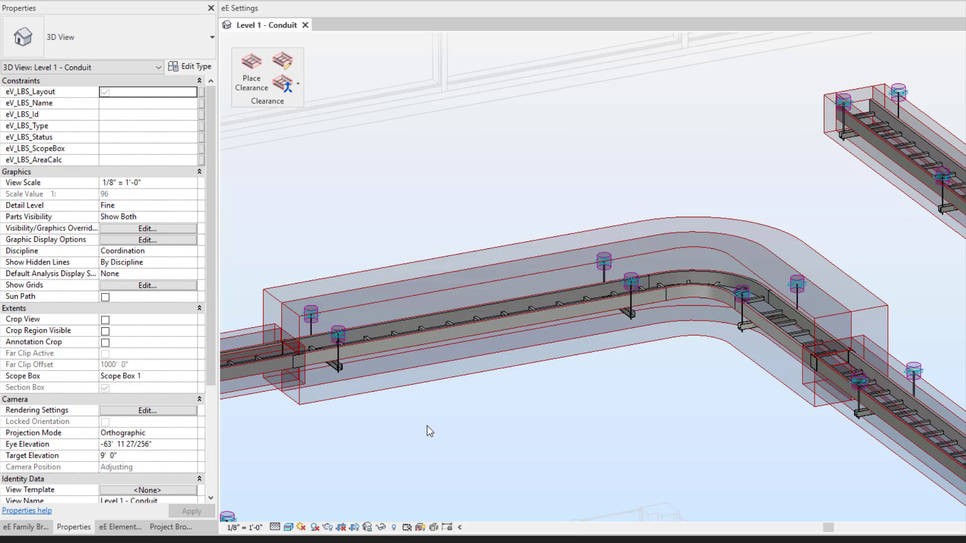
{"action": "mouse_move", "coordinate": [334, 218]}
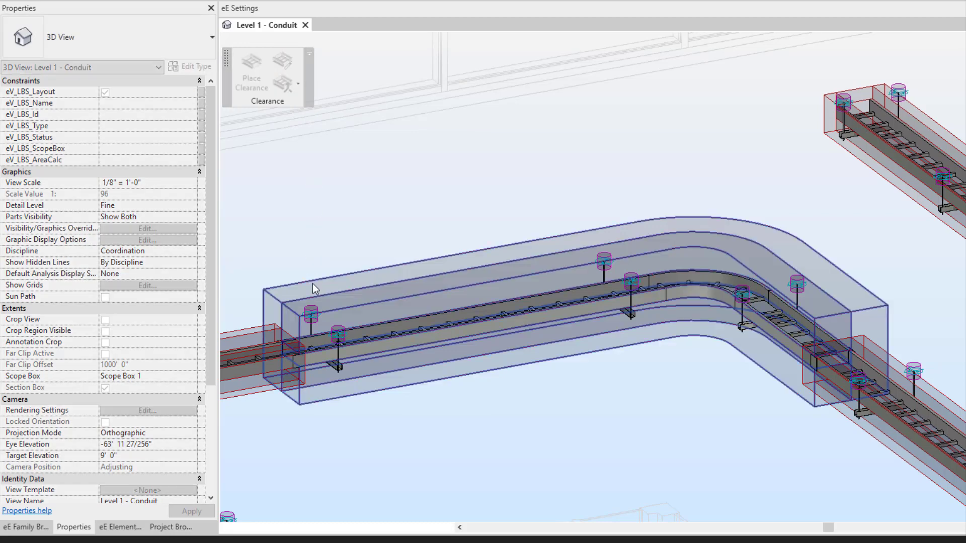
Switch the merged zone's material to eVolve_Blue, then back to eVolve_Clearance
{"action": "left_click", "coordinate": [251, 64]}
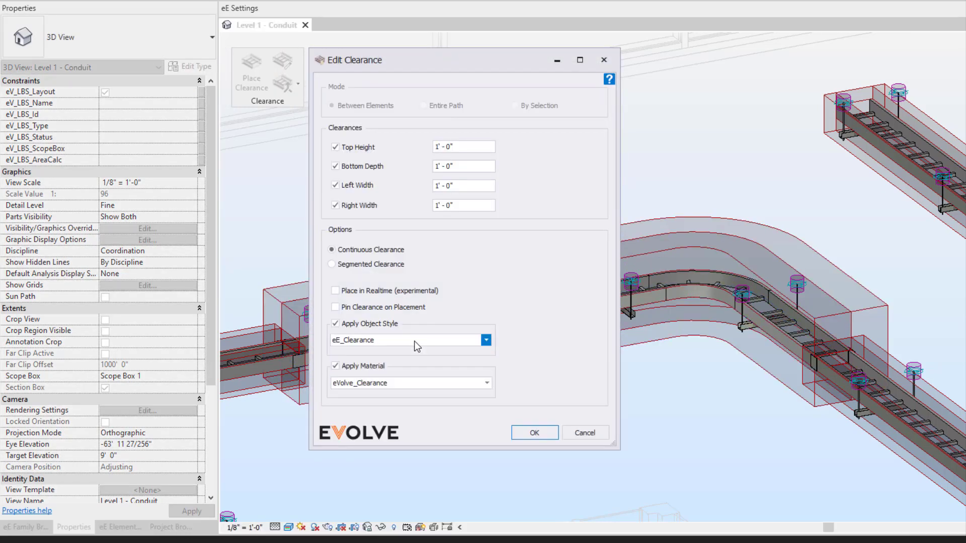
{"action": "left_click", "coordinate": [486, 382]}
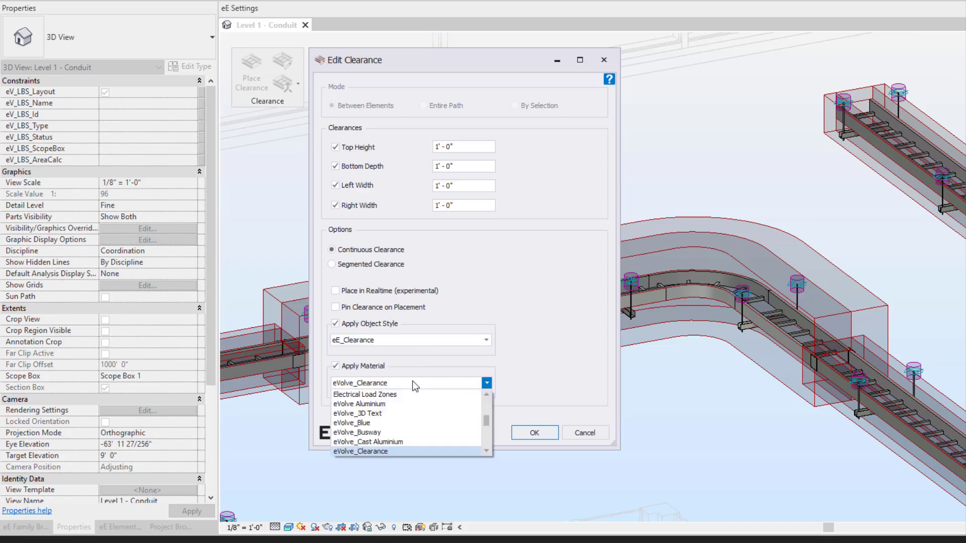
{"action": "mouse_move", "coordinate": [417, 425]}
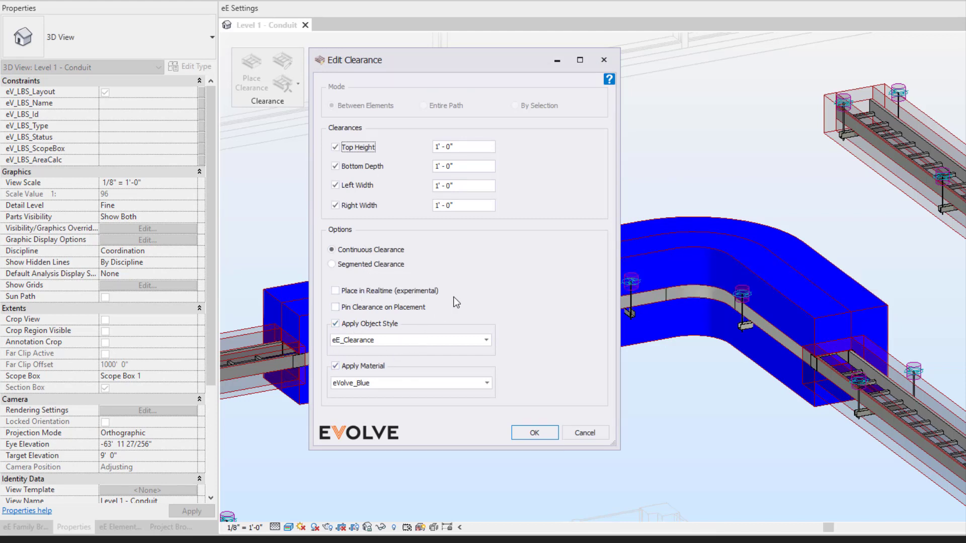
{"action": "left_click", "coordinate": [486, 382]}
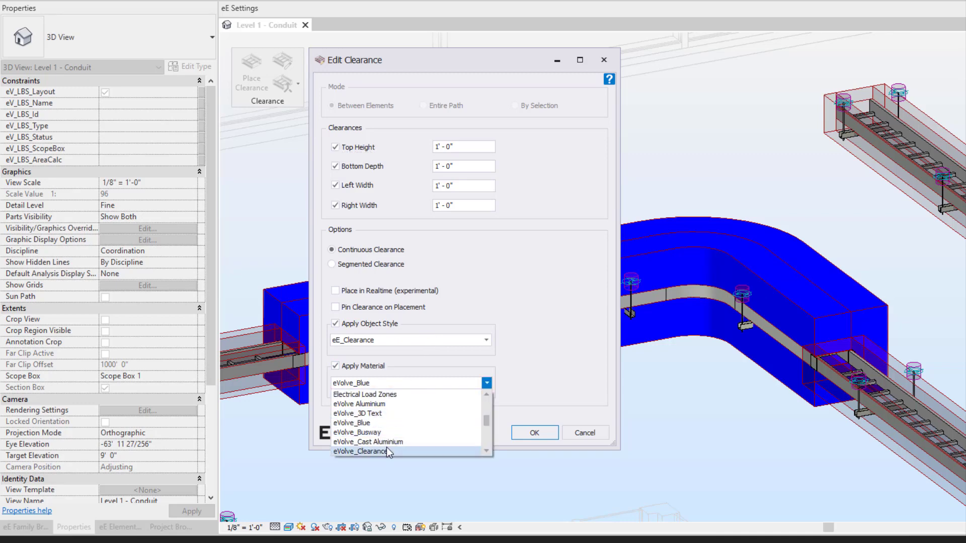
{"action": "left_click", "coordinate": [533, 432]}
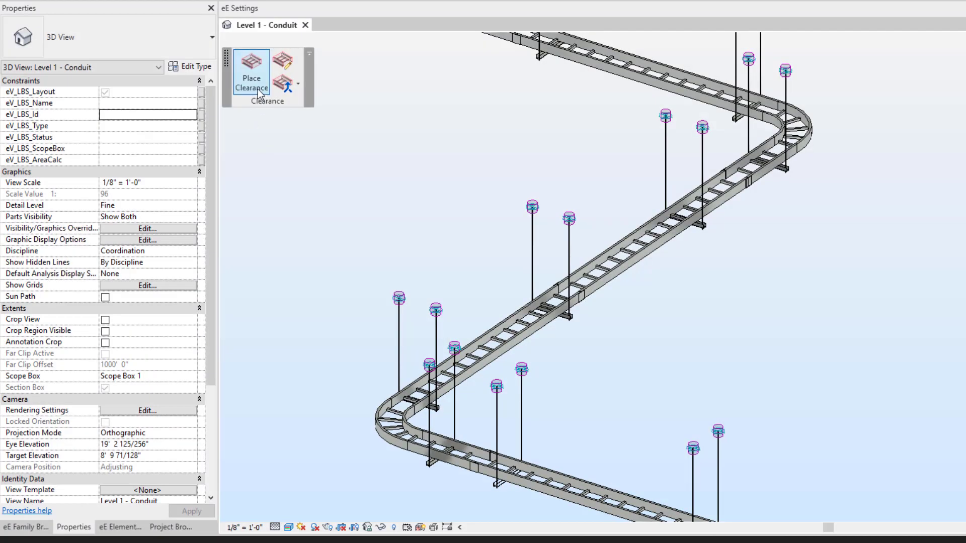
Place a continuous 4" clearance in Entire Path mode along the zigzag tray run
{"action": "left_click", "coordinate": [251, 71]}
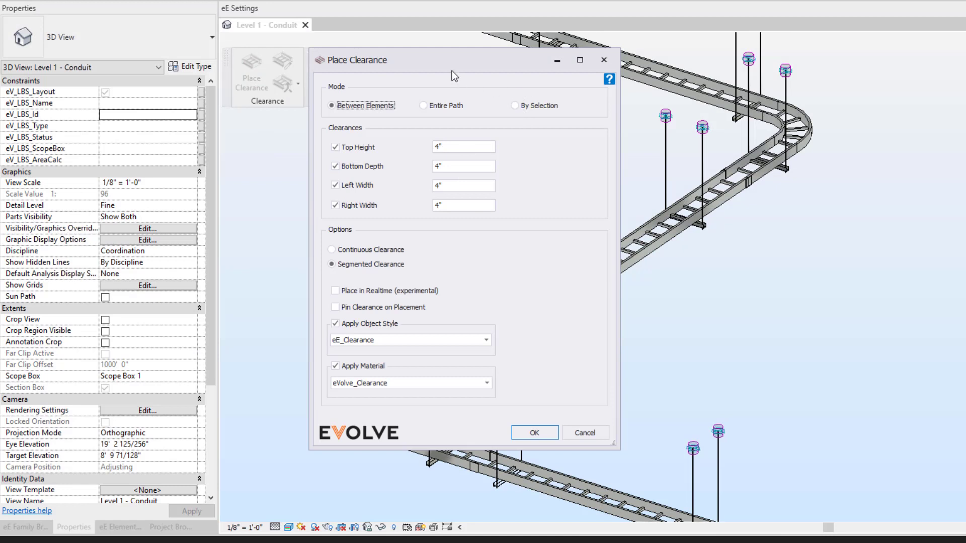
{"action": "mouse_move", "coordinate": [458, 162]}
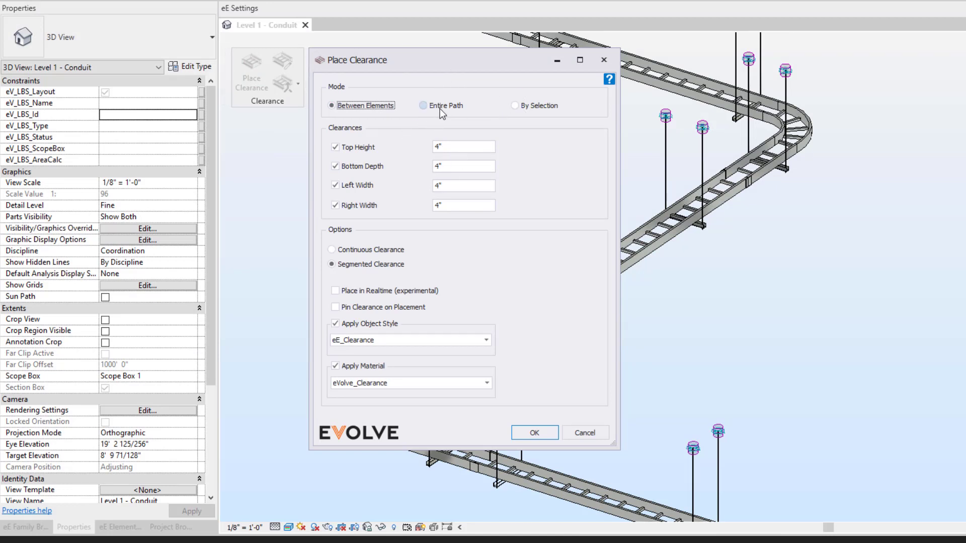
{"action": "left_click", "coordinate": [422, 105]}
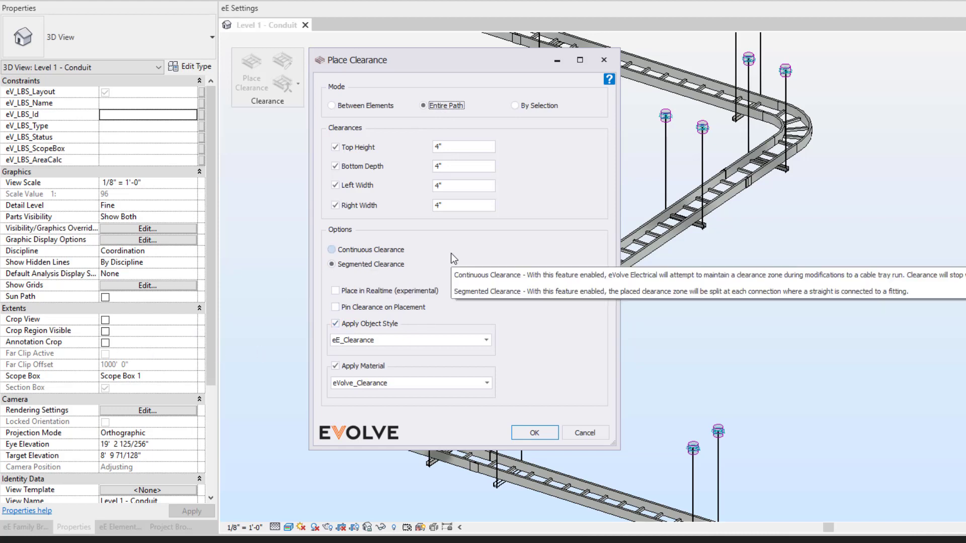
{"action": "left_click", "coordinate": [332, 250]}
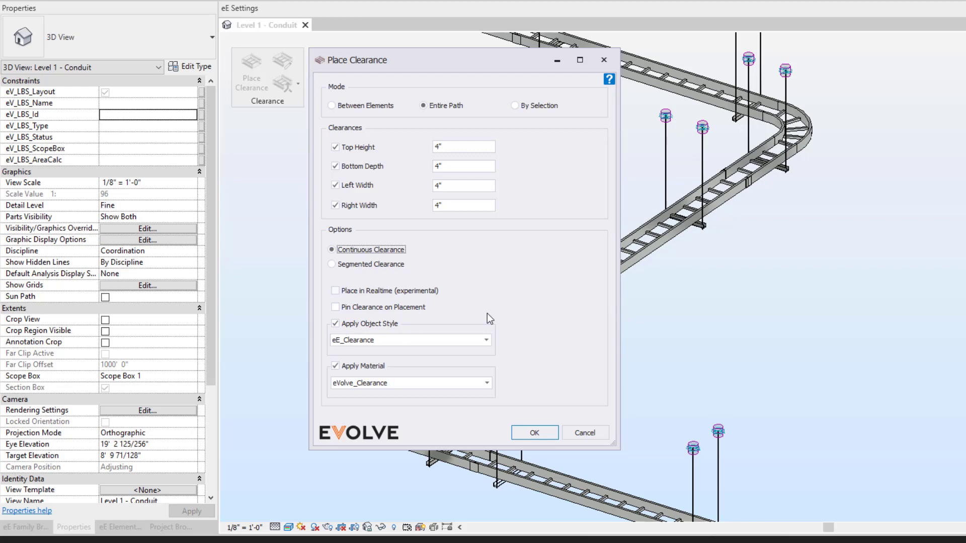
{"action": "mouse_move", "coordinate": [494, 301]}
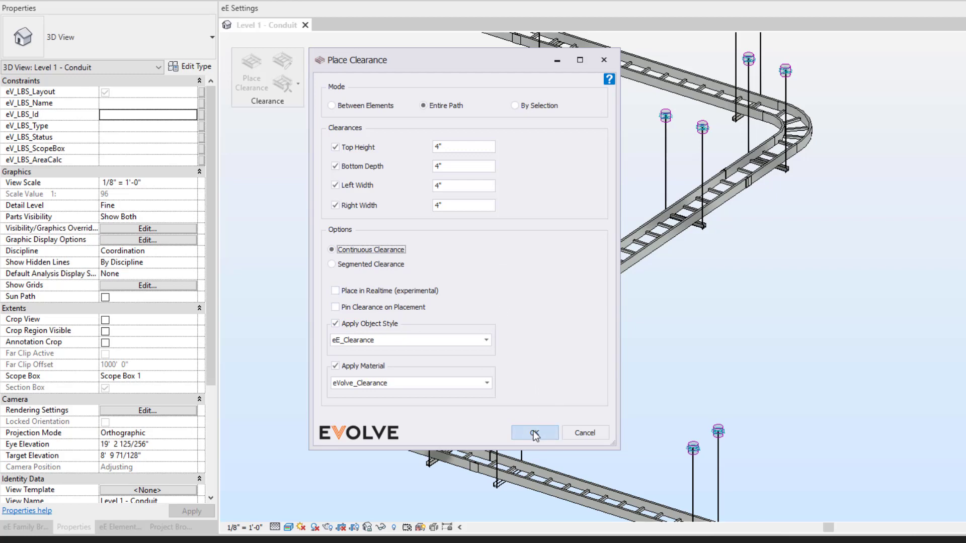
{"action": "left_click", "coordinate": [534, 433]}
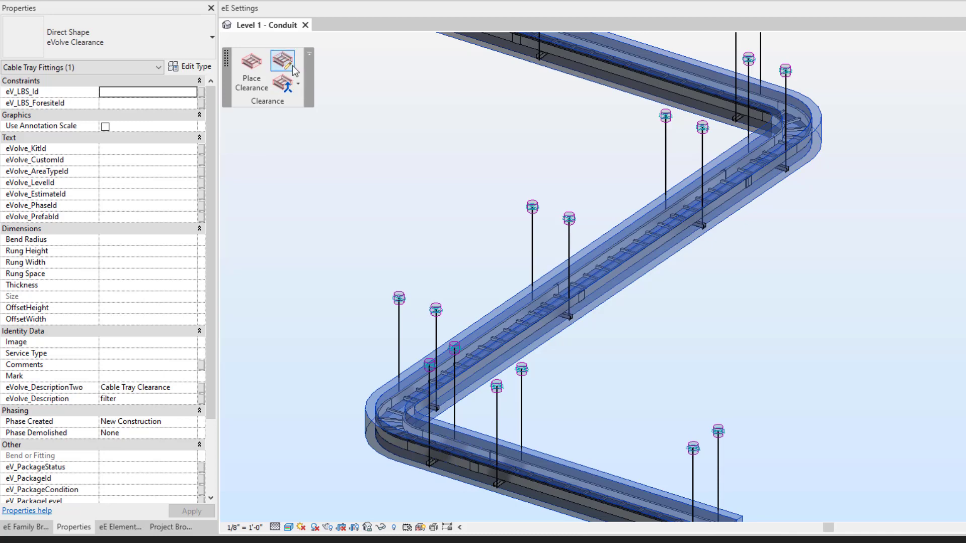
Change the continuous clearance to Segmented Clearance in Edit Clearance and confirm
{"action": "left_click", "coordinate": [283, 60]}
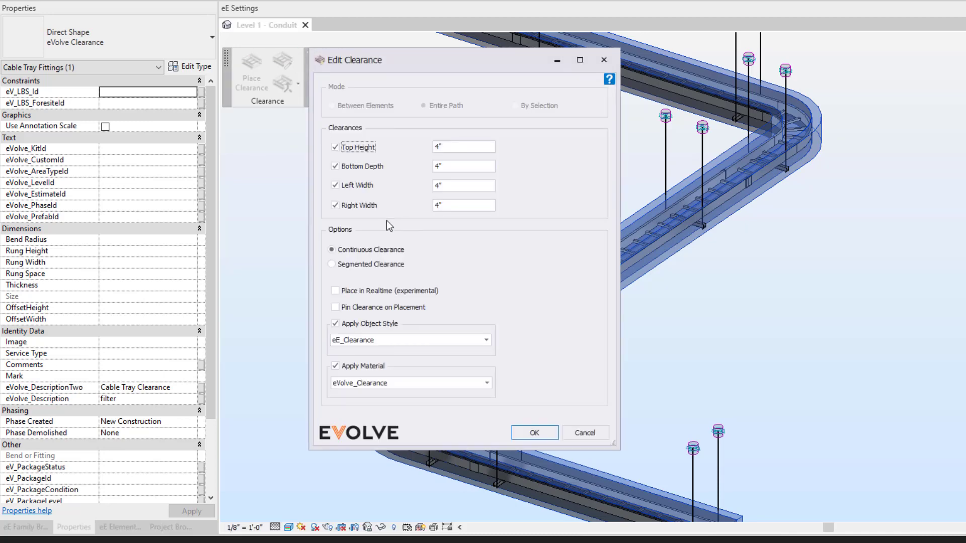
{"action": "left_click", "coordinate": [331, 264]}
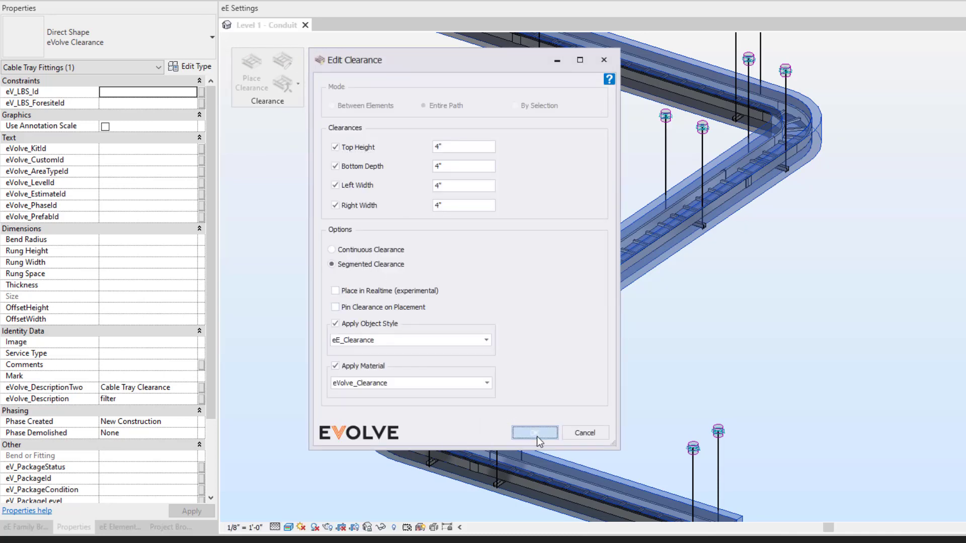
{"action": "left_click", "coordinate": [534, 433]}
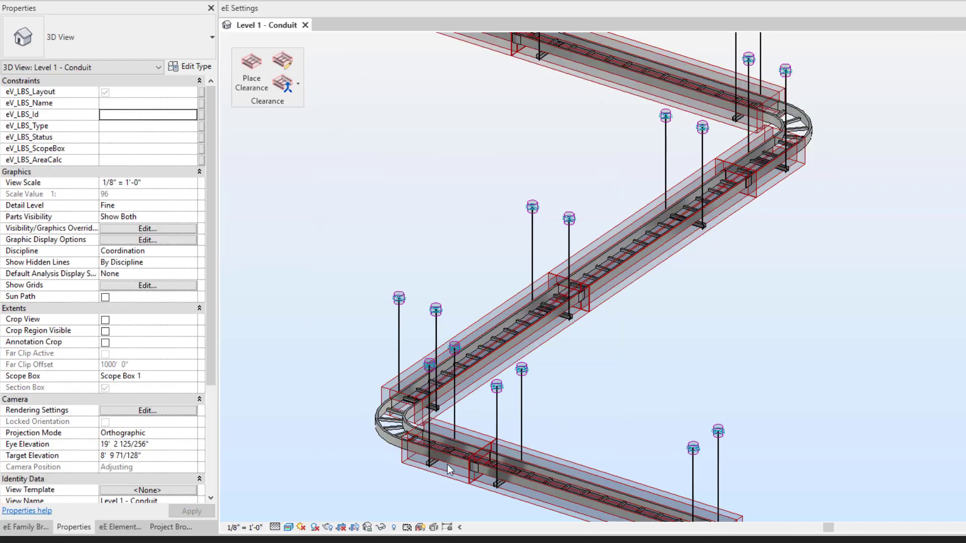
{"action": "mouse_move", "coordinate": [412, 281]}
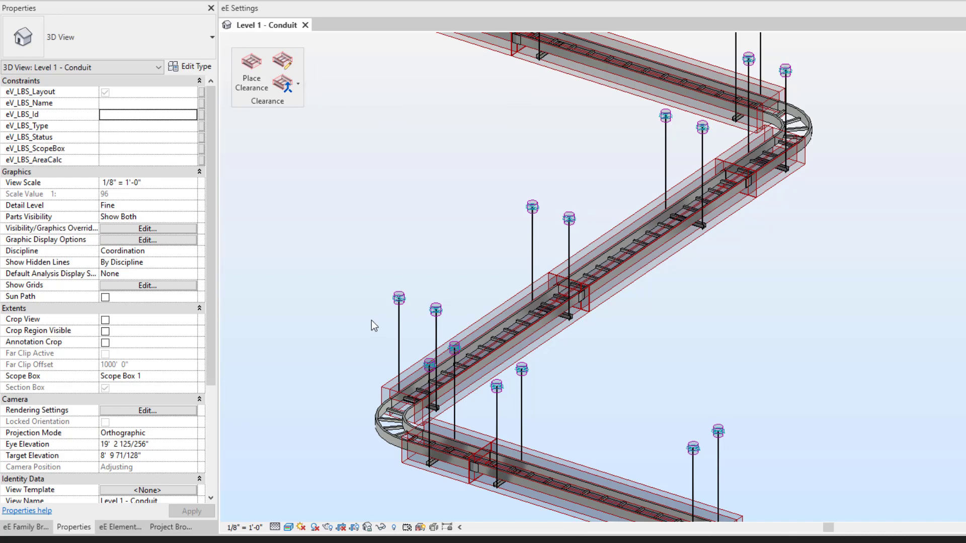
{"action": "mouse_move", "coordinate": [356, 171]}
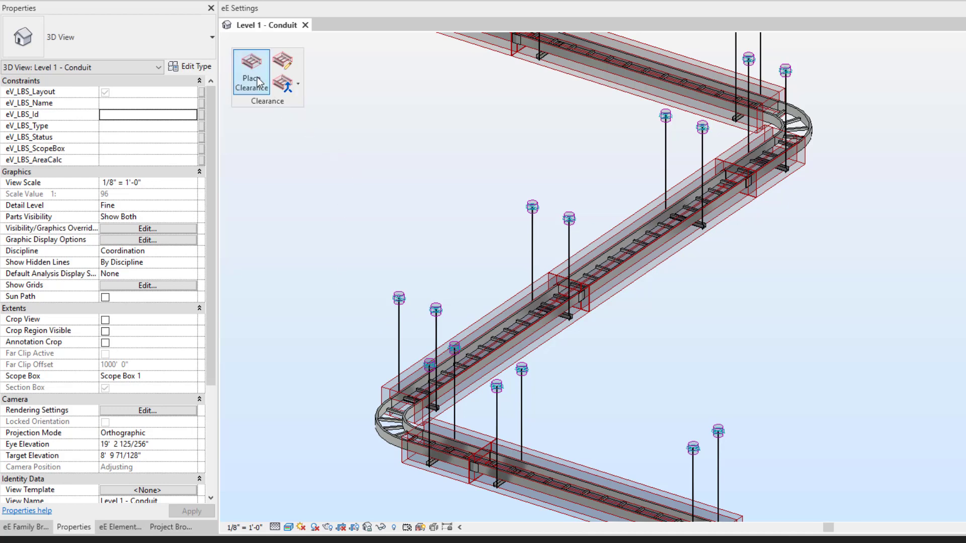
{"action": "mouse_move", "coordinate": [252, 71]}
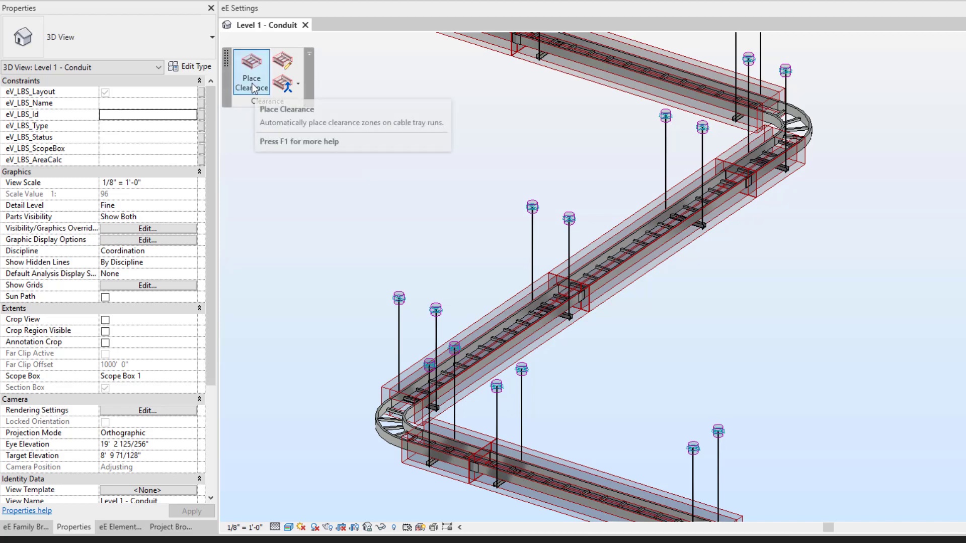